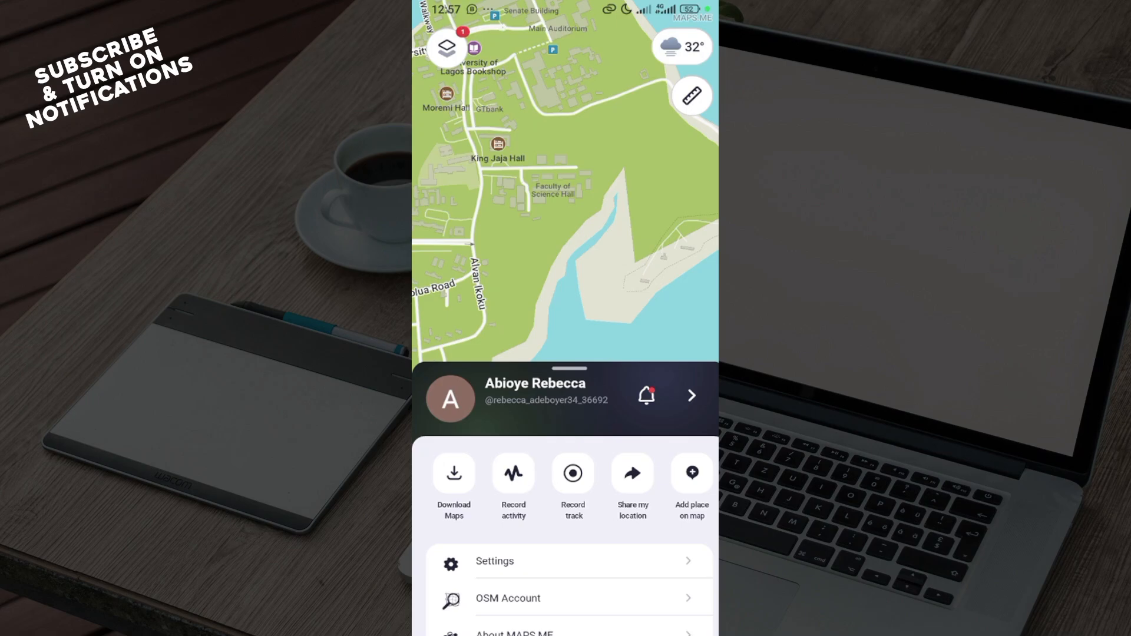
Show the Offline maps screen with Nigeria already downloaded (397.55 MB).
click(454, 483)
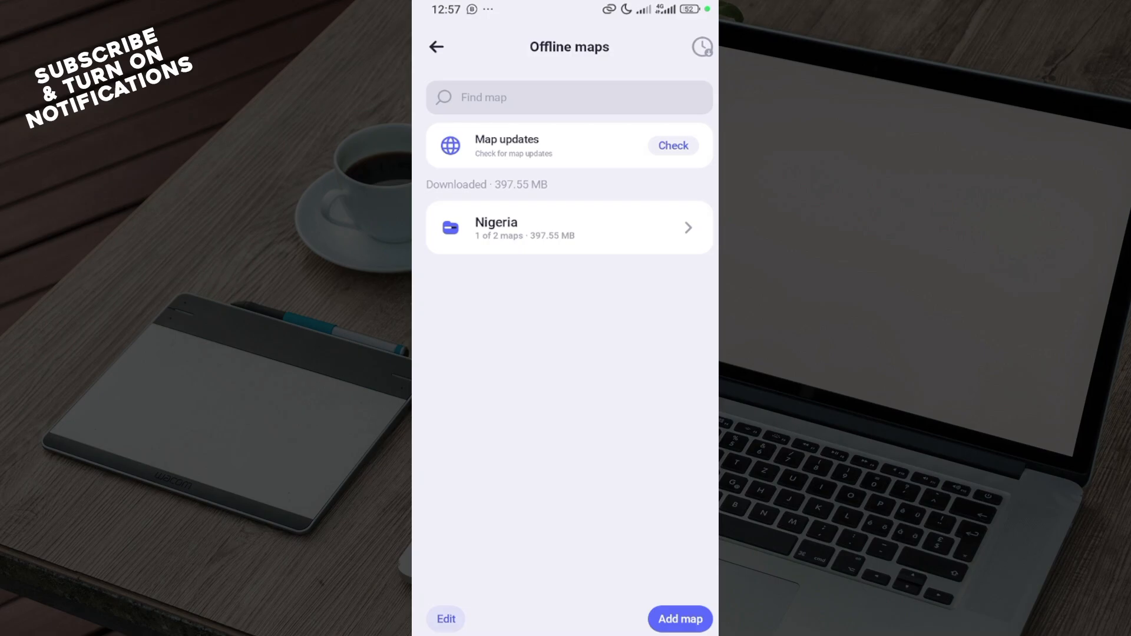
Browse the Add map country catalogue, previewing Abkhazia's download option and dismissing it.
click(568, 98)
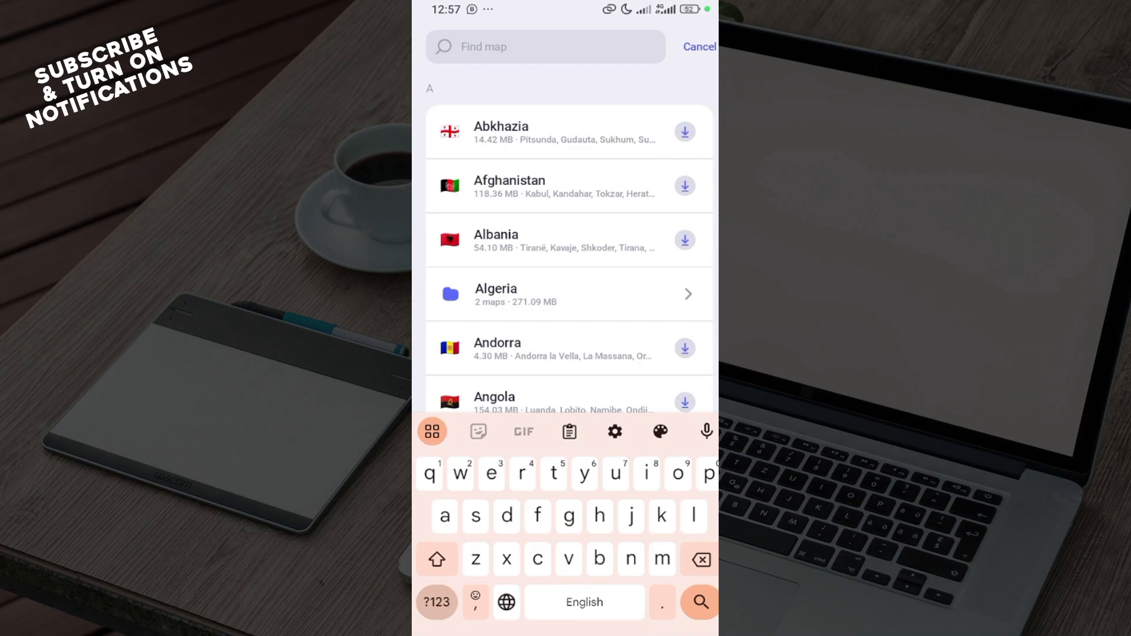
click(544, 46)
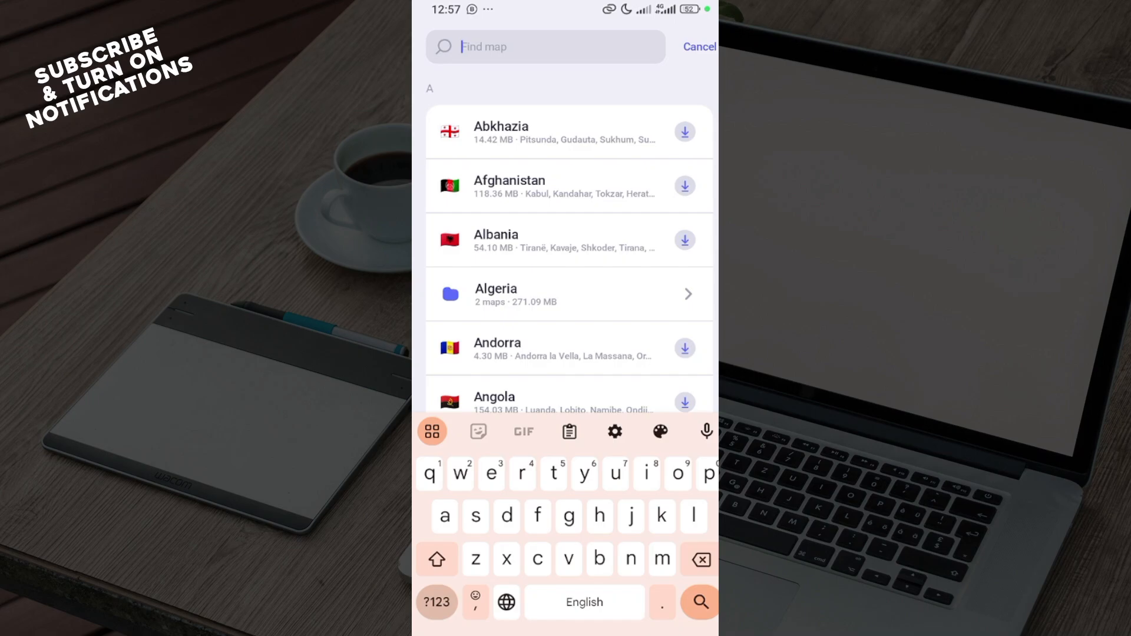
click(500, 132)
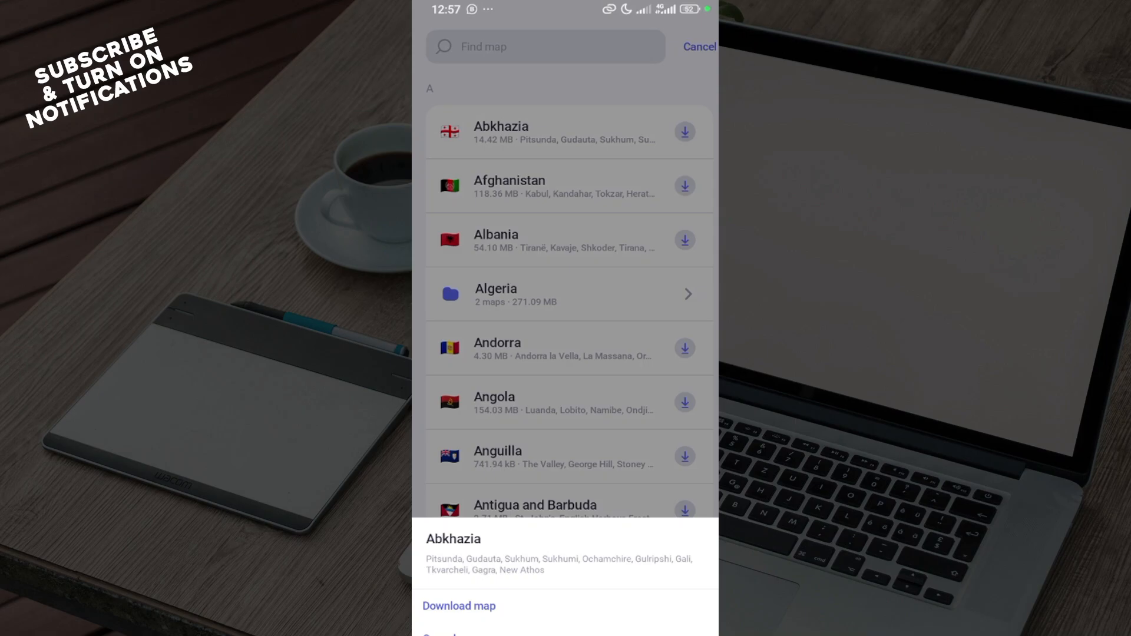
click(544, 46)
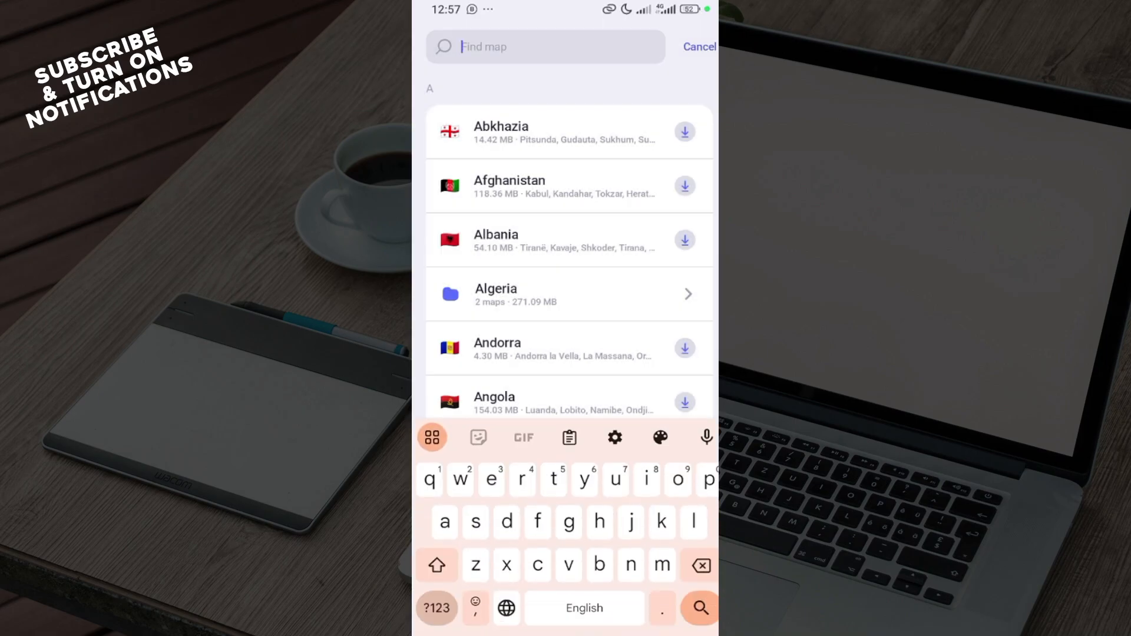